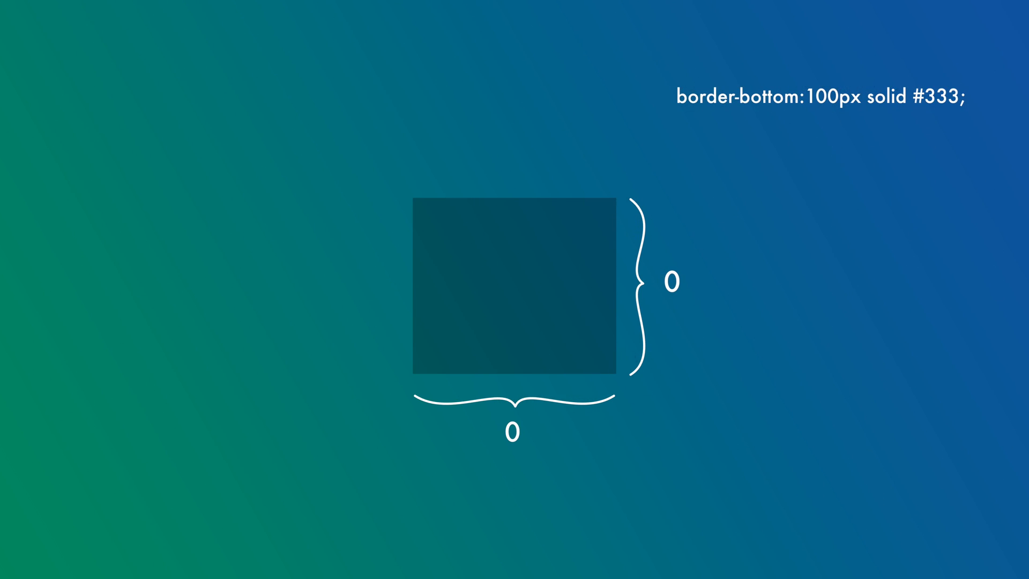
type("border-right:100px solid #fff;")
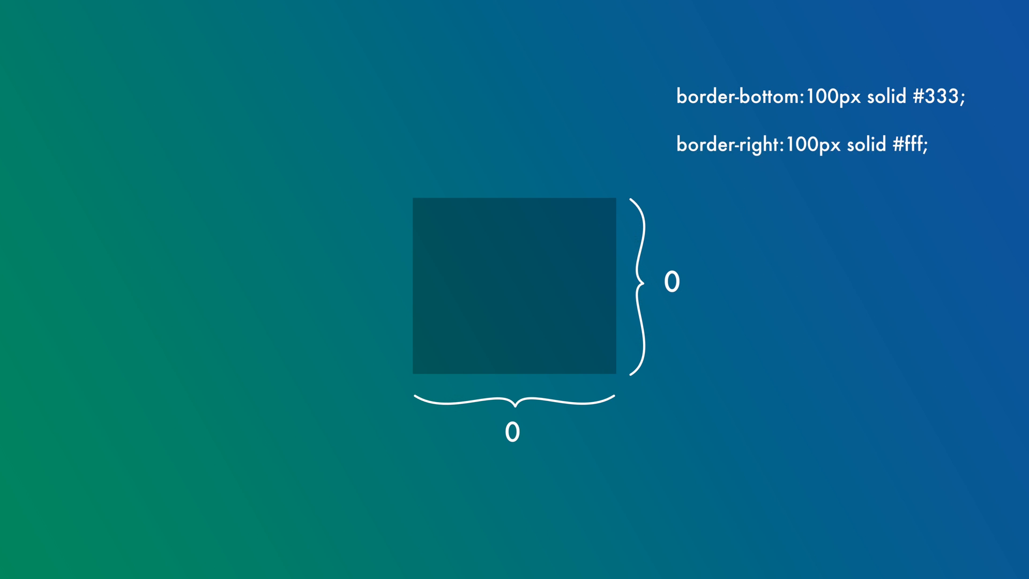